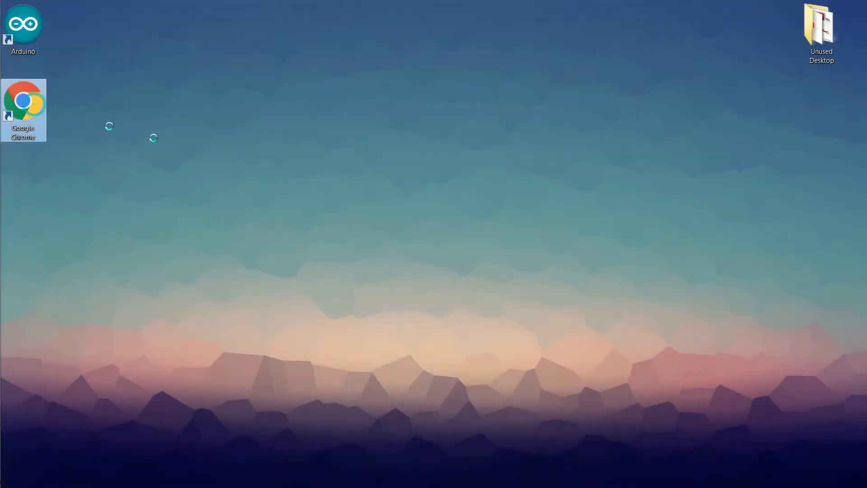
- Launch Chrome and search Google for 'digistump driver'
double_click(23, 105)
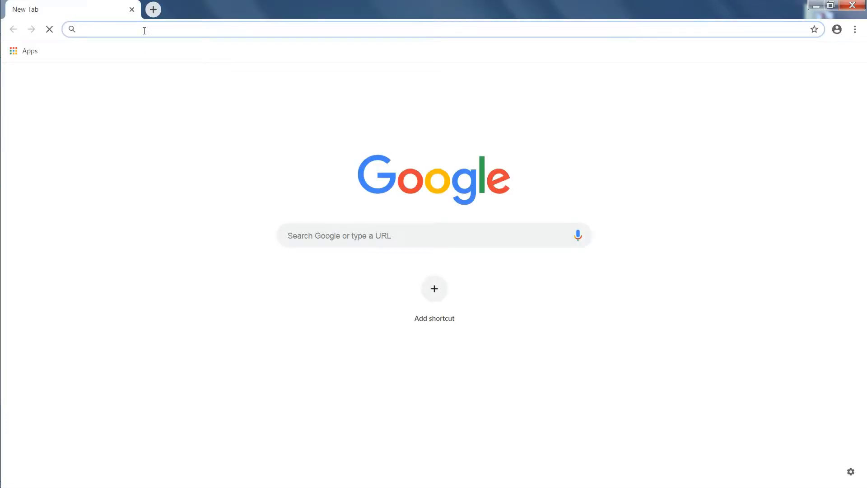
type("digistu")
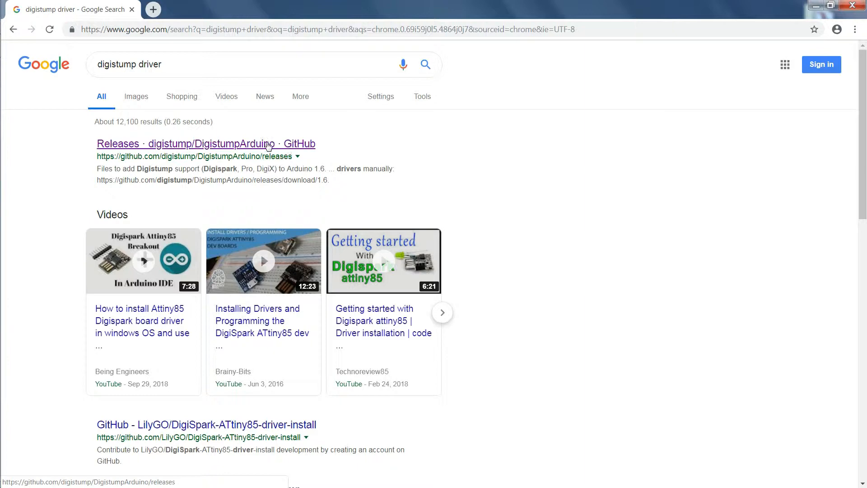
- Download Digistump.Drivers.zip from the DigistumpArduino 1.6.7 GitHub release assets
left_click(206, 144)
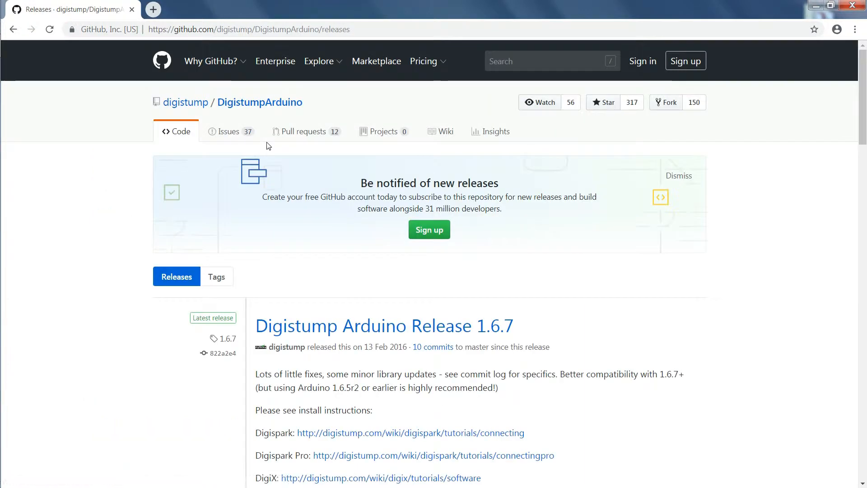
scroll("down", 3)
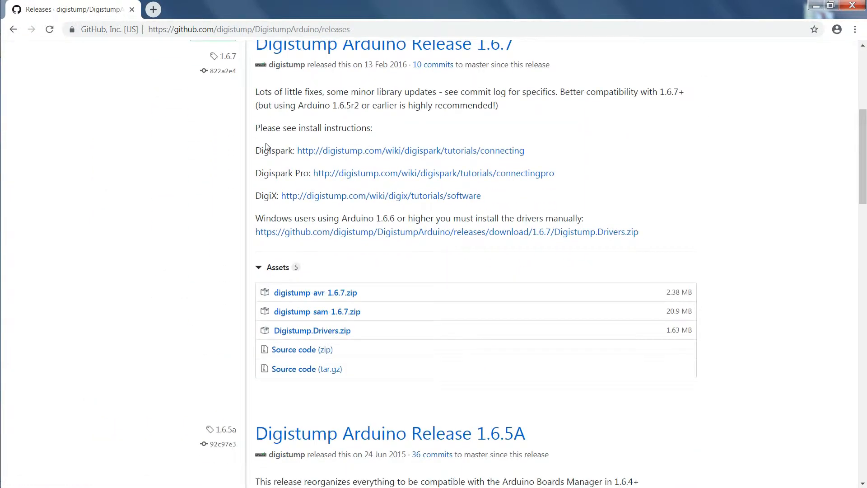
mouse_move(311, 331)
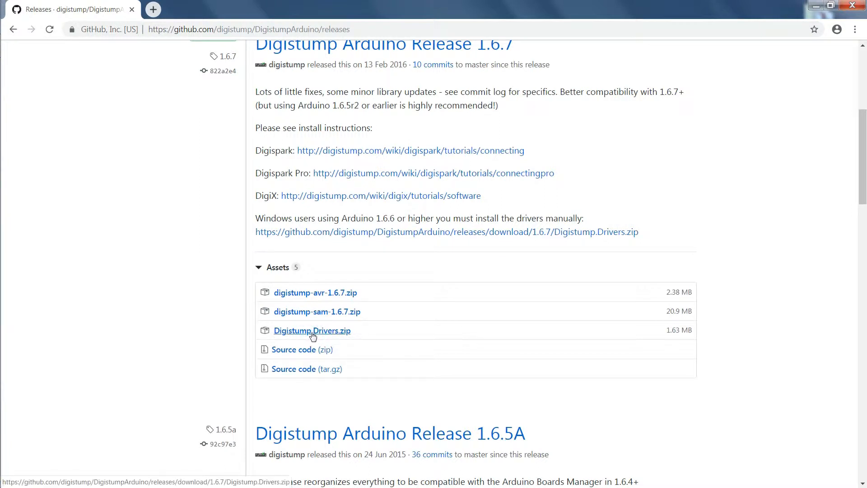
left_click(311, 330)
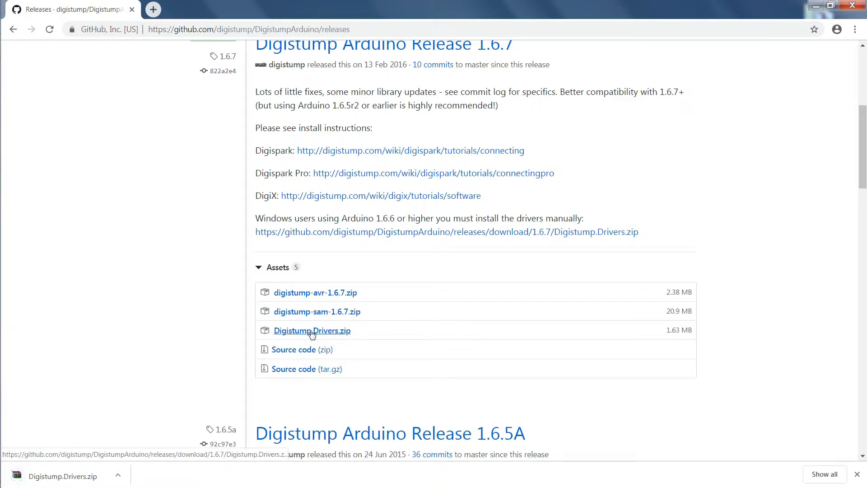
mouse_move(142, 452)
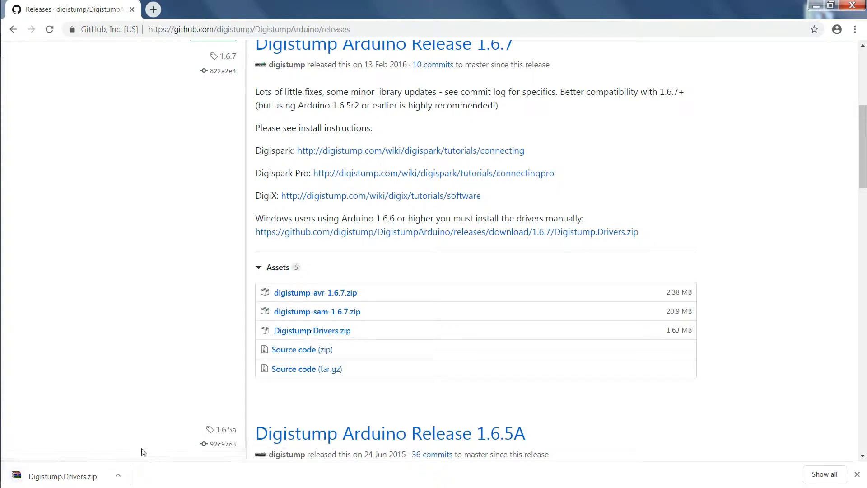
left_click(117, 476)
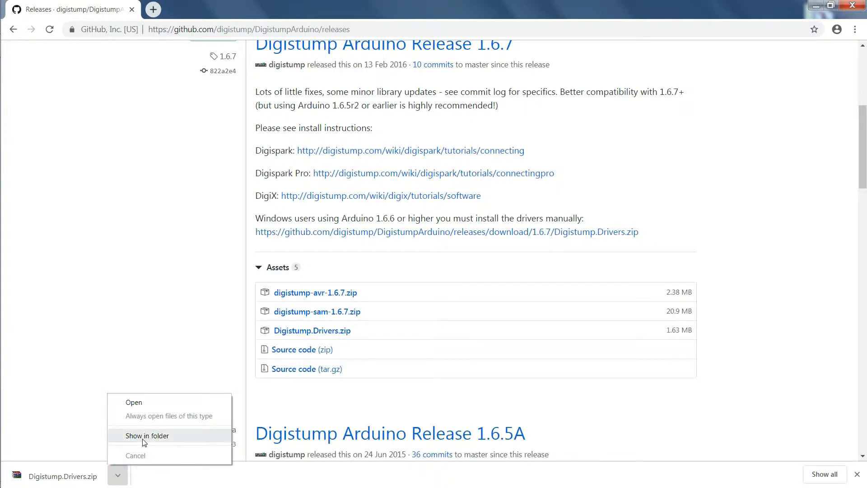
- Extract Digistump.Drivers.zip into Downloads and select DPinst64.exe in the extracted folder
left_click(148, 436)
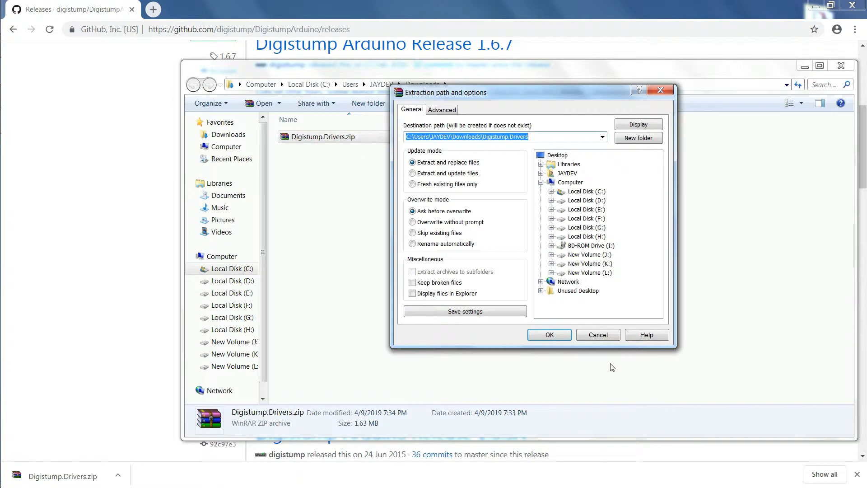
left_click(548, 335)
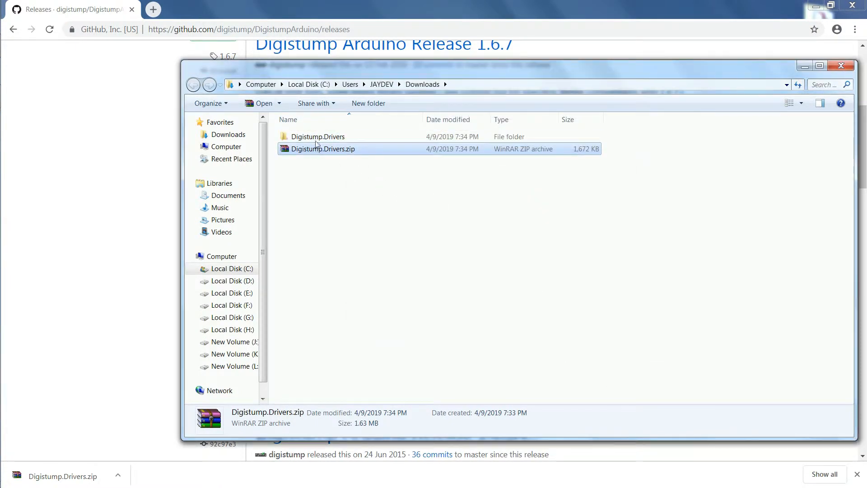
double_click(317, 136)
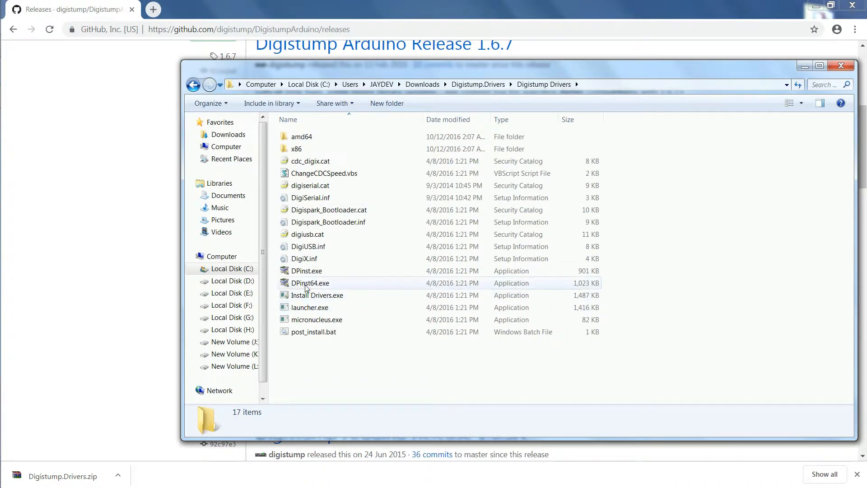
mouse_move(310, 283)
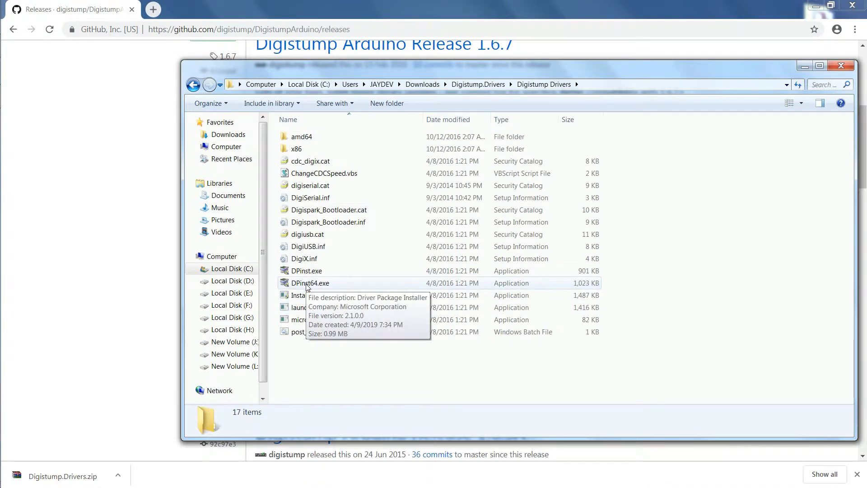
left_click(310, 283)
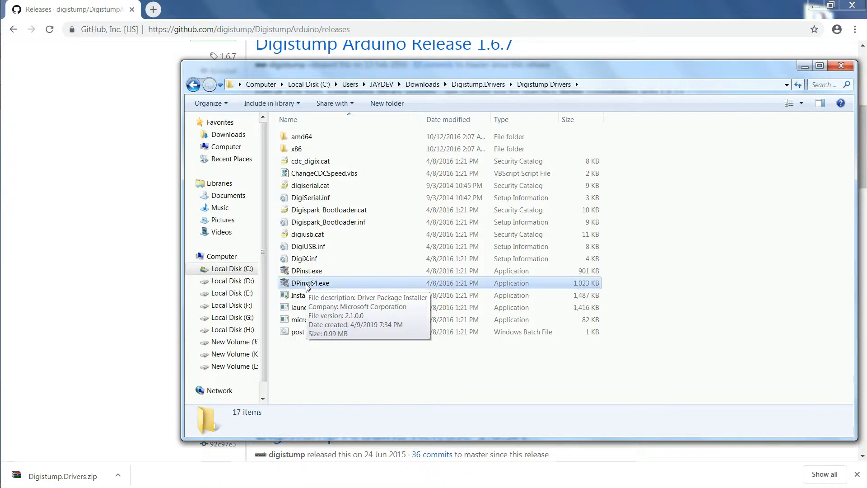
left_click(311, 283)
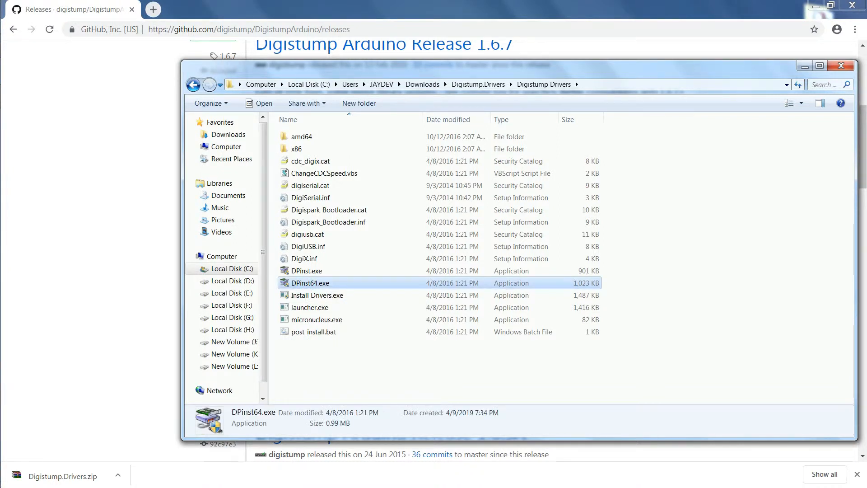
- Run DPinst64.exe and install the Digistump drivers through the wizard, finishing when complete
double_click(309, 283)
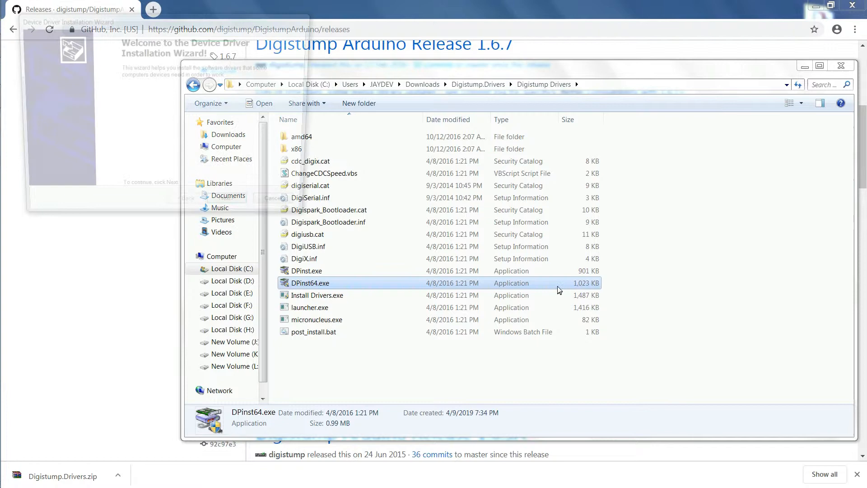
left_click(234, 208)
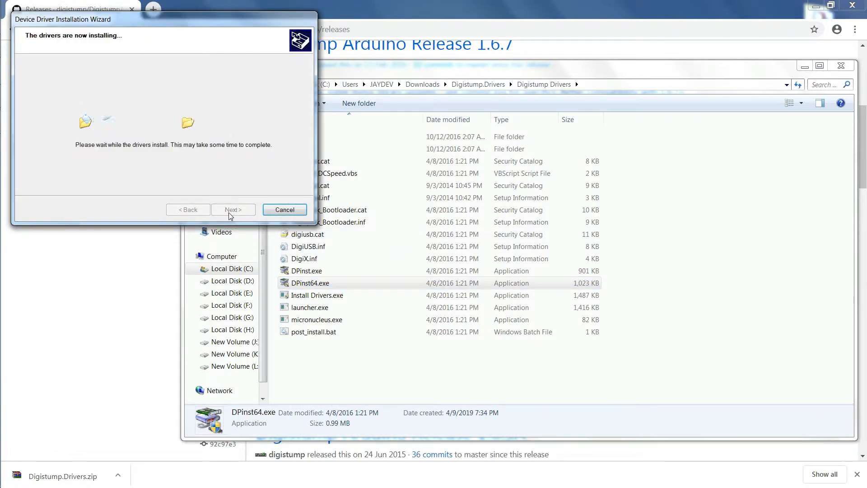
mouse_move(479, 250)
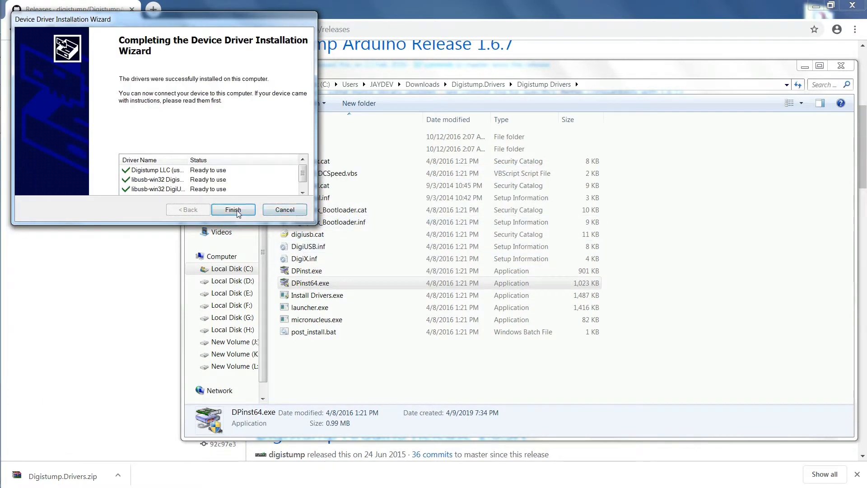
left_click(233, 208)
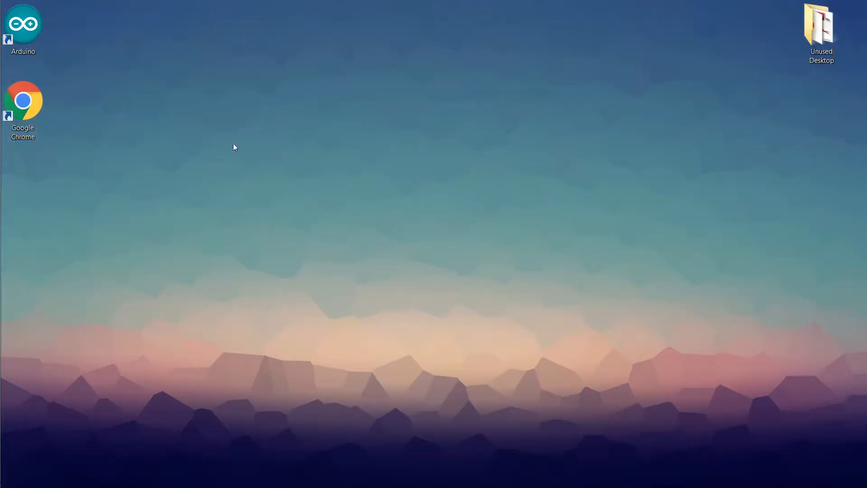
double_click(23, 24)
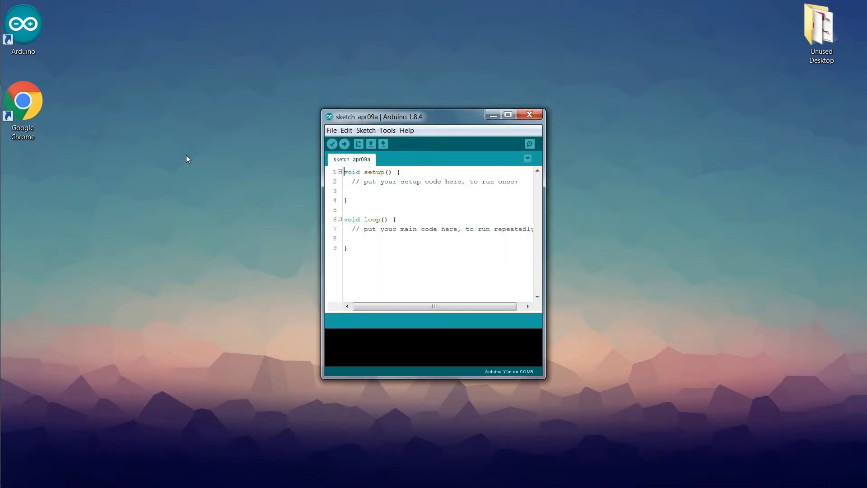
left_click(332, 130)
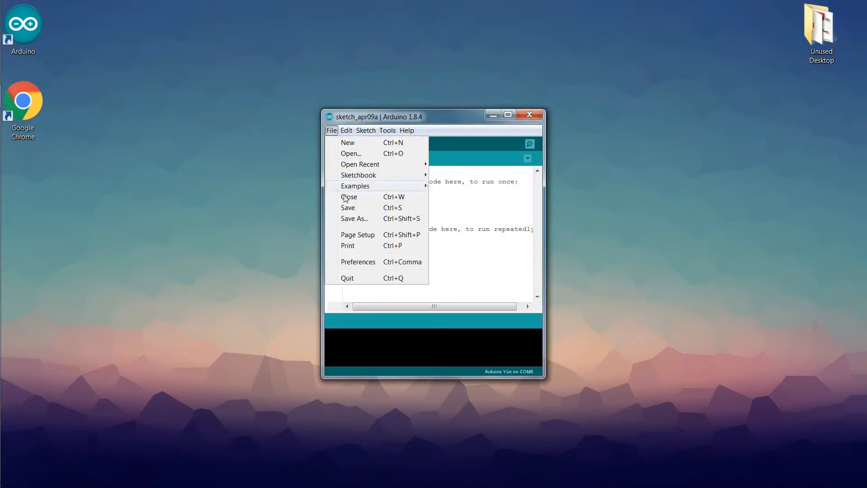
left_click(358, 262)
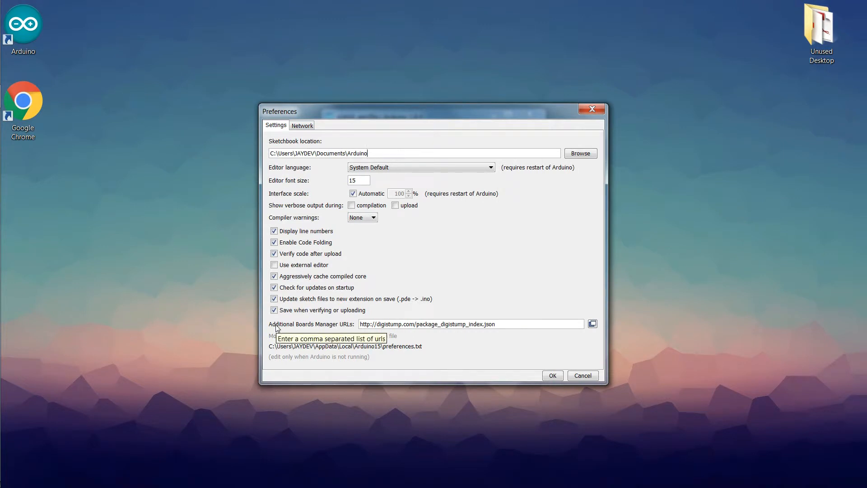
mouse_move(354, 328)
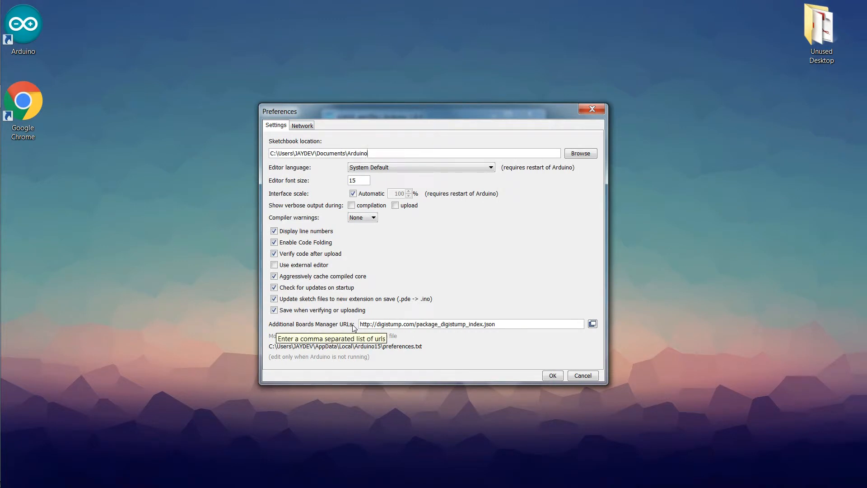
mouse_move(515, 322)
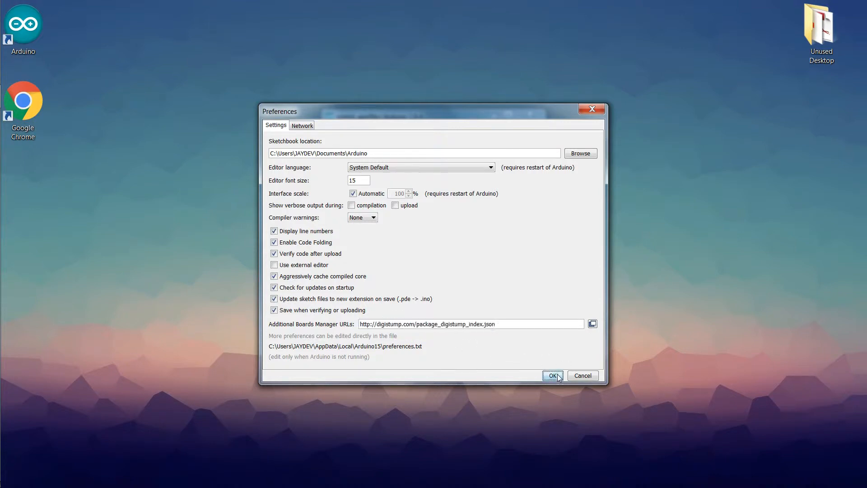
left_click(553, 376)
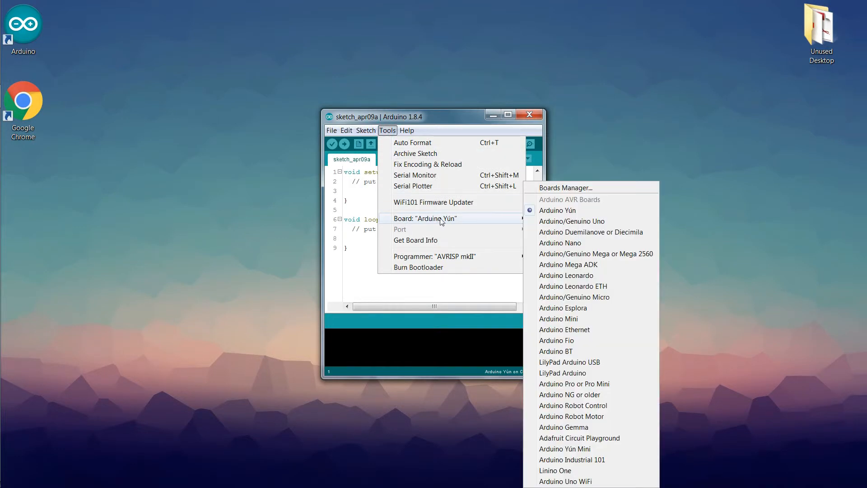
- In Boards Manager, find and install Digistump AVR Boards version 1.6.7
left_click(573, 190)
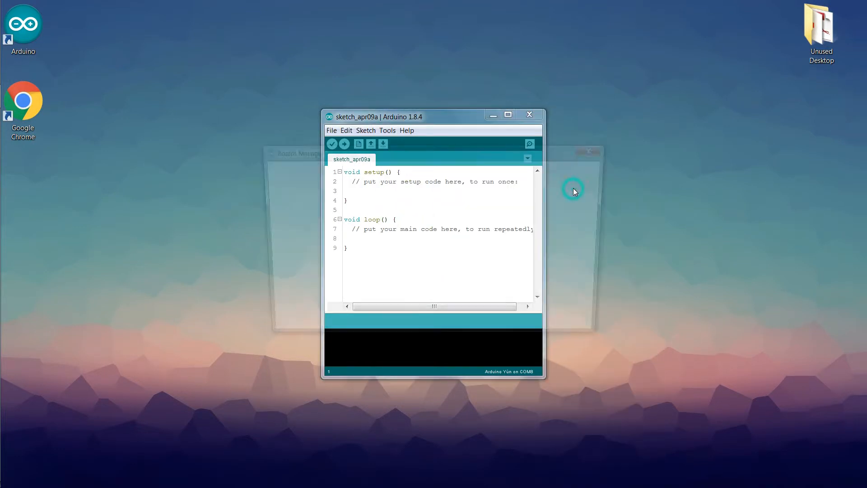
left_click(388, 130)
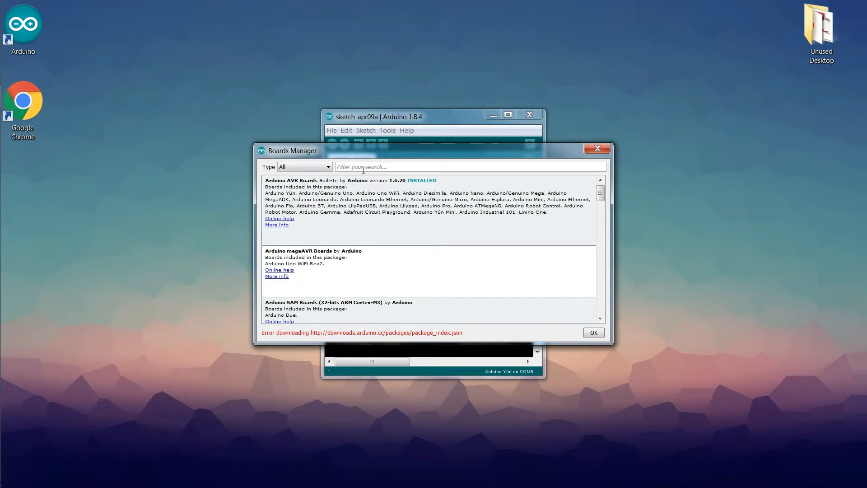
type("digispark")
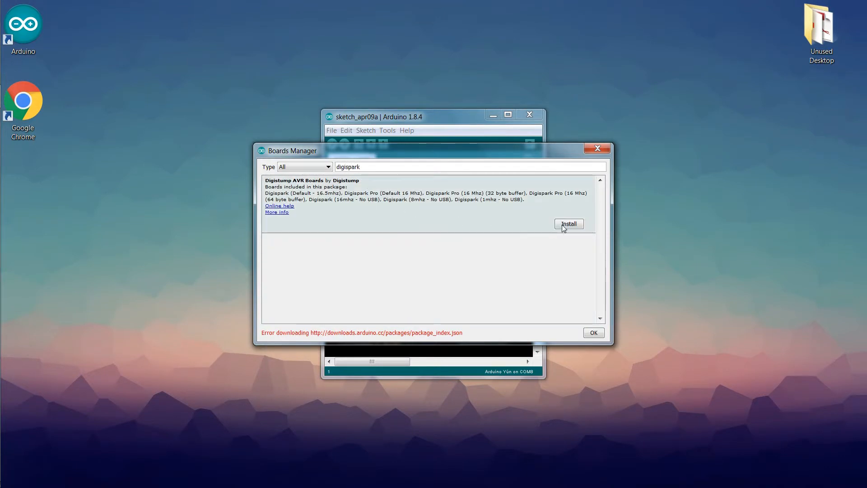
left_click(569, 223)
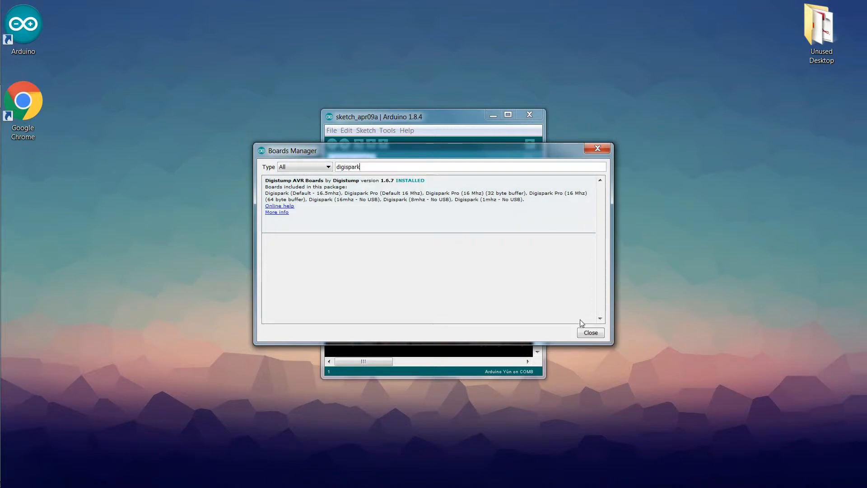
left_click(590, 332)
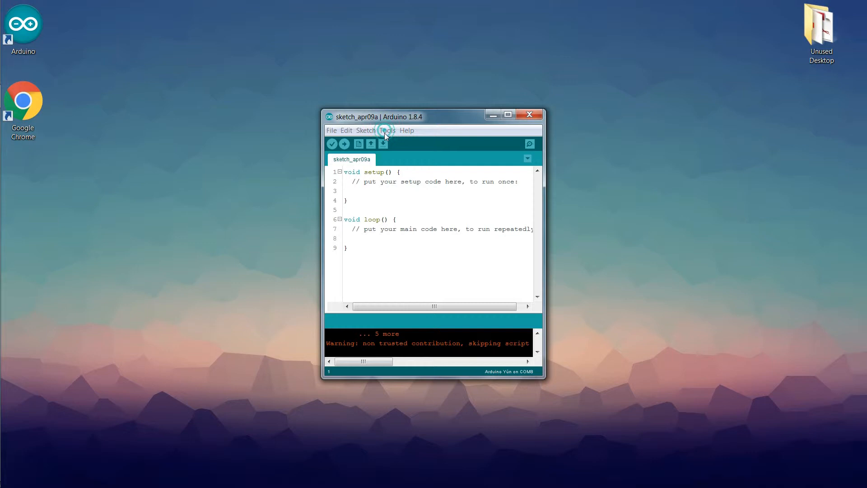
- Select Digispark (Default - 16.5mhz) as the board from the Tools > Board list
left_click(388, 130)
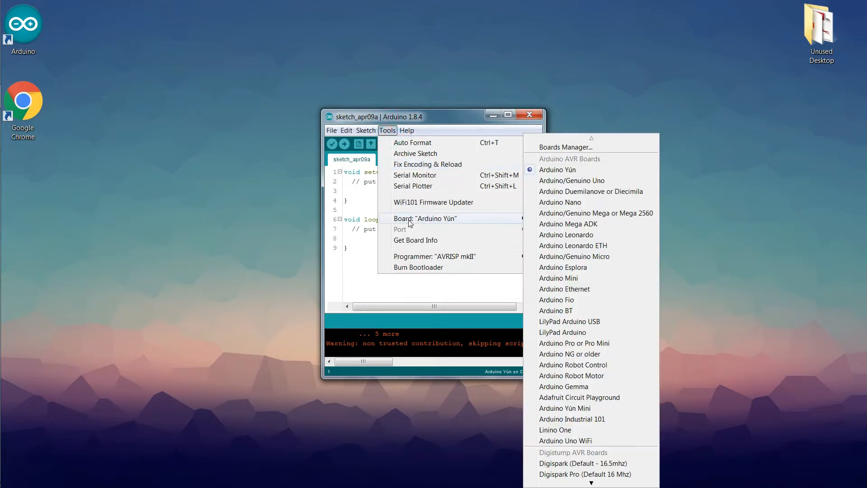
scroll("down", 3)
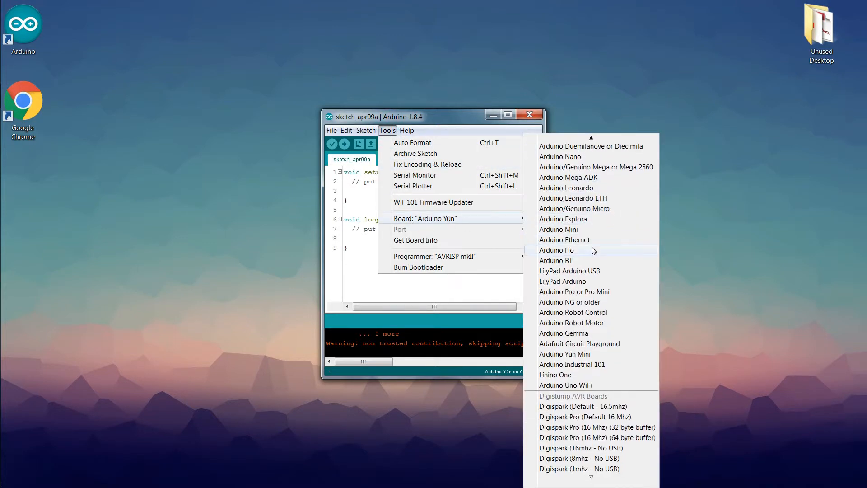
mouse_move(594, 281)
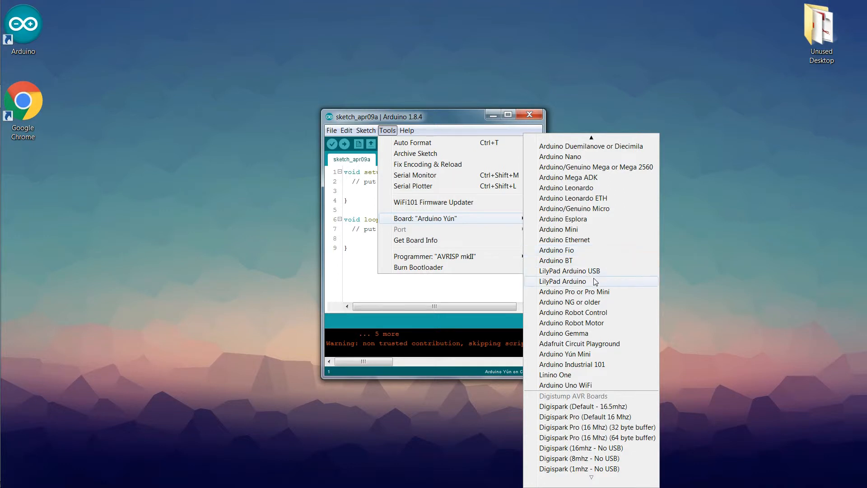
mouse_move(594, 302)
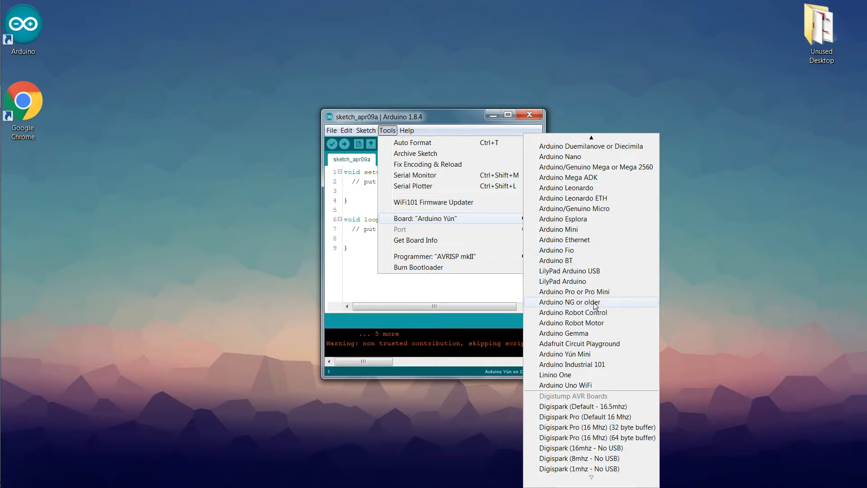
mouse_move(602, 410)
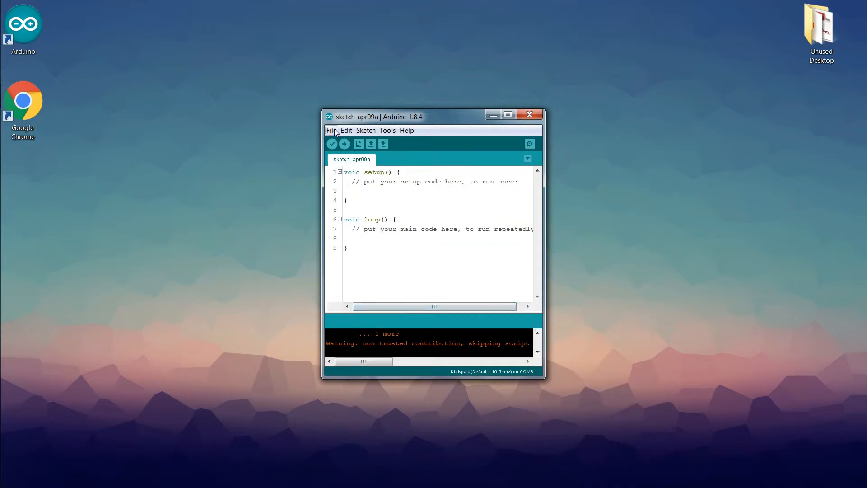
left_click(331, 130)
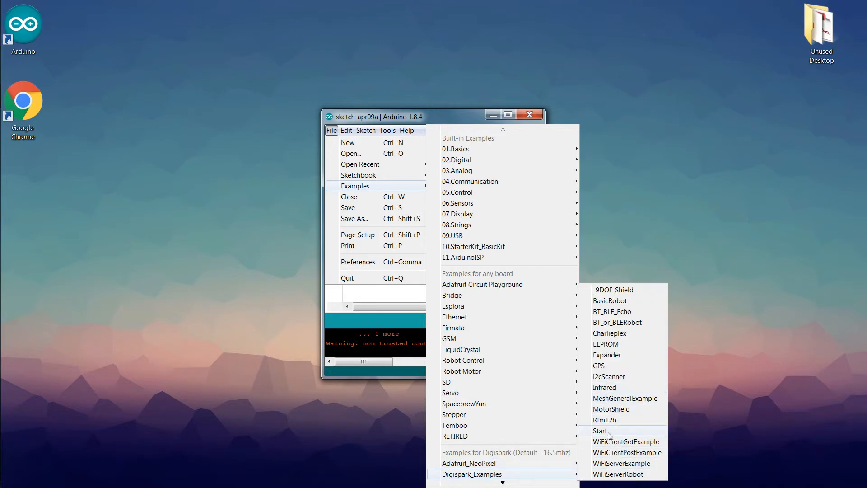
- Load the Start sketch from Digispark_Examples
left_click(600, 430)
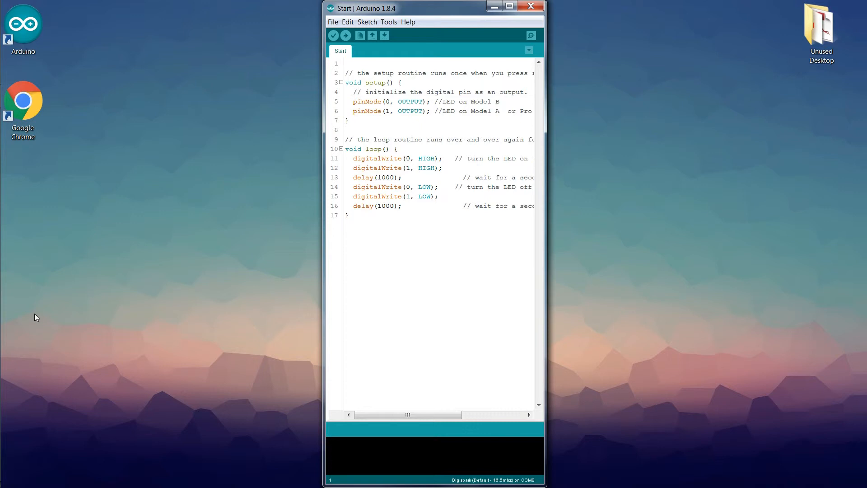
mouse_move(345, 36)
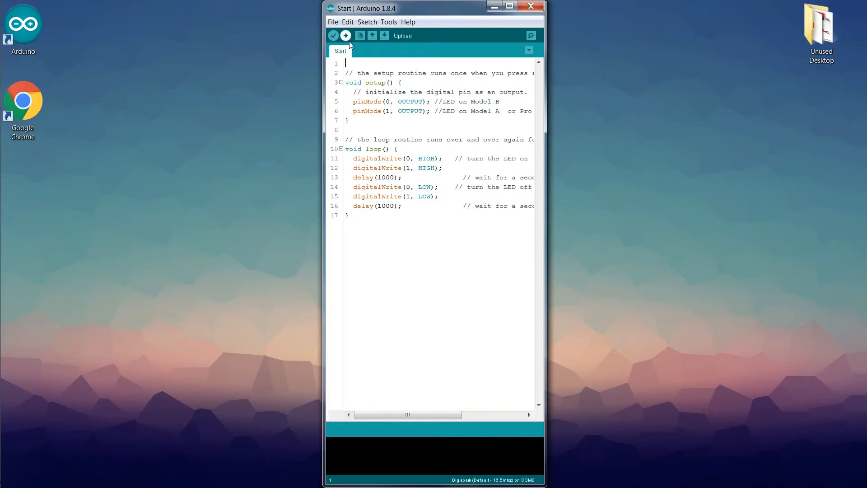
- Upload Start to the Digispark until 'Done uploading', then dismiss the updates notice
left_click(345, 35)
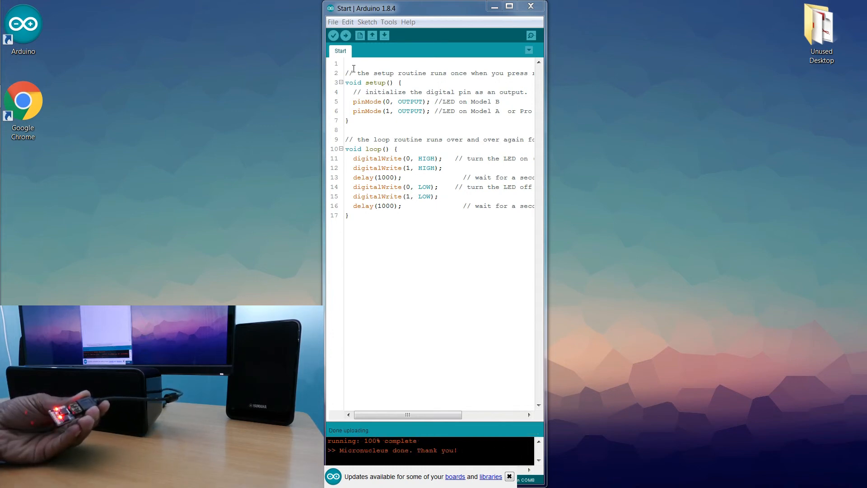
left_click(509, 477)
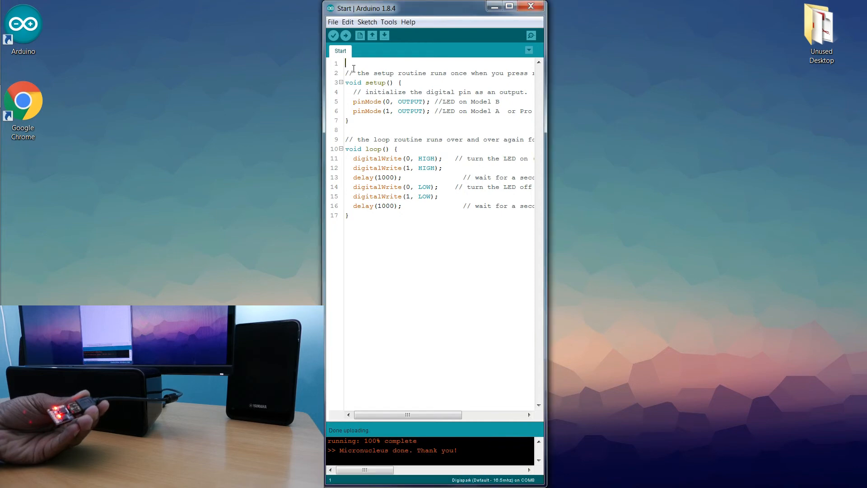